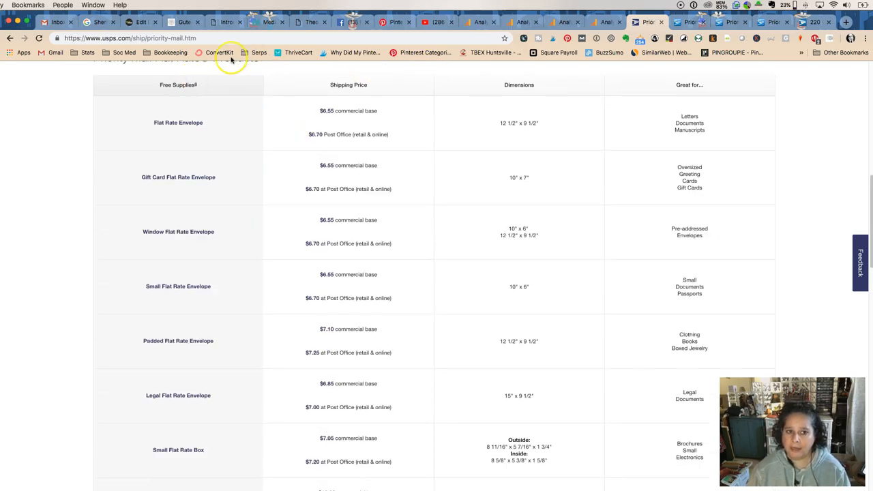
pyautogui.scroll(-3)
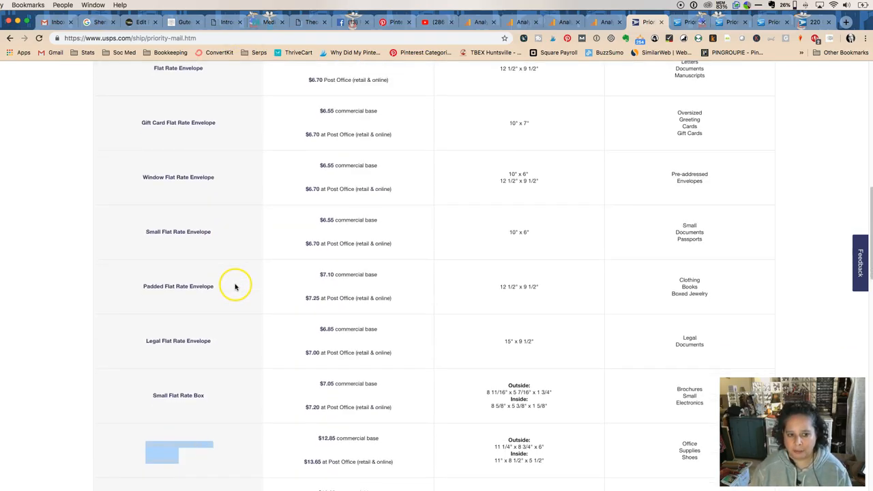
pyautogui.scroll(-3)
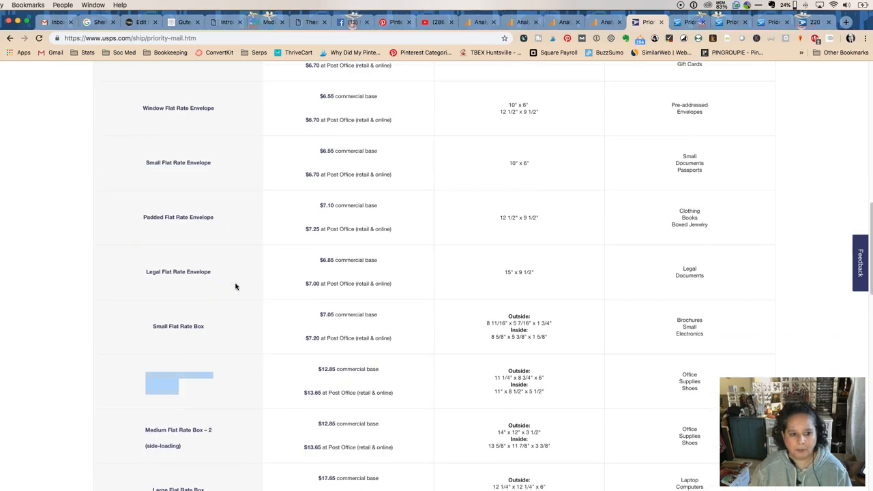
pyautogui.scroll(-3)
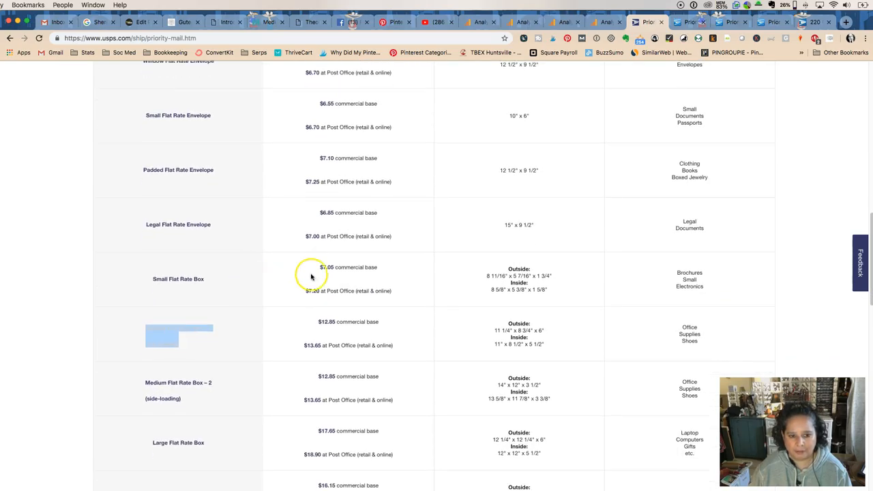
pyautogui.scroll(-3)
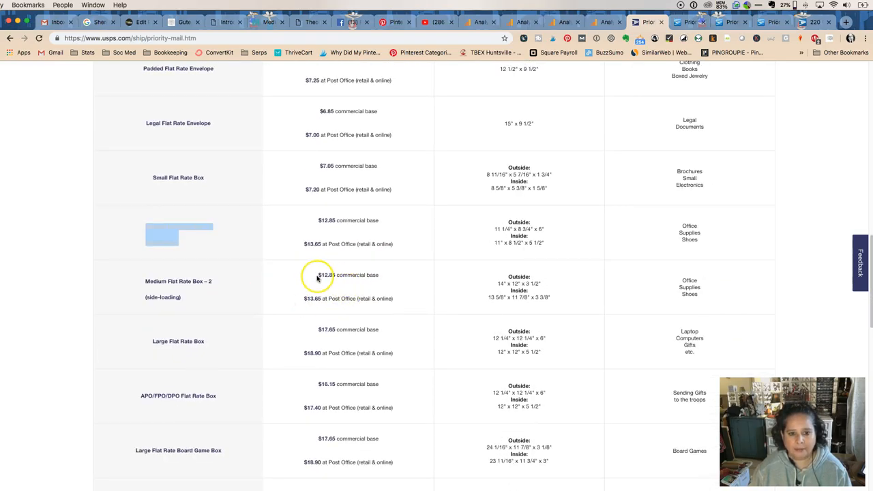
pyautogui.scroll(-3)
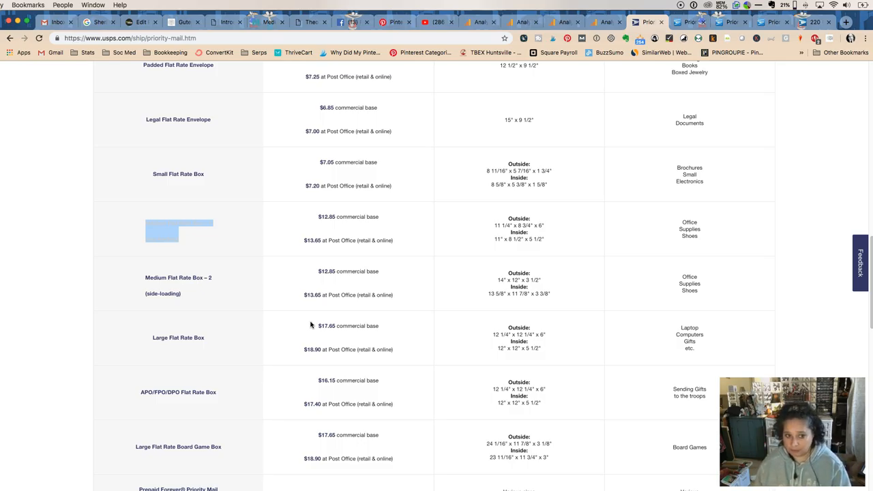
pyautogui.scroll(-3)
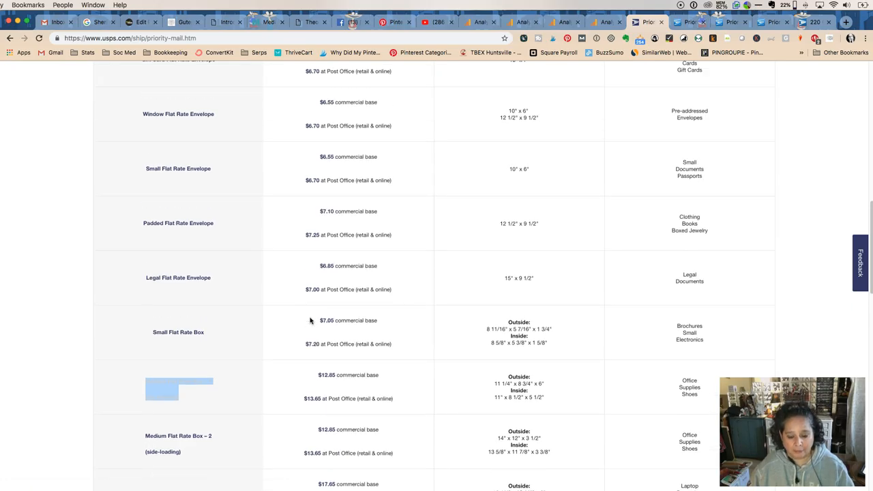
pyautogui.scroll(-3)
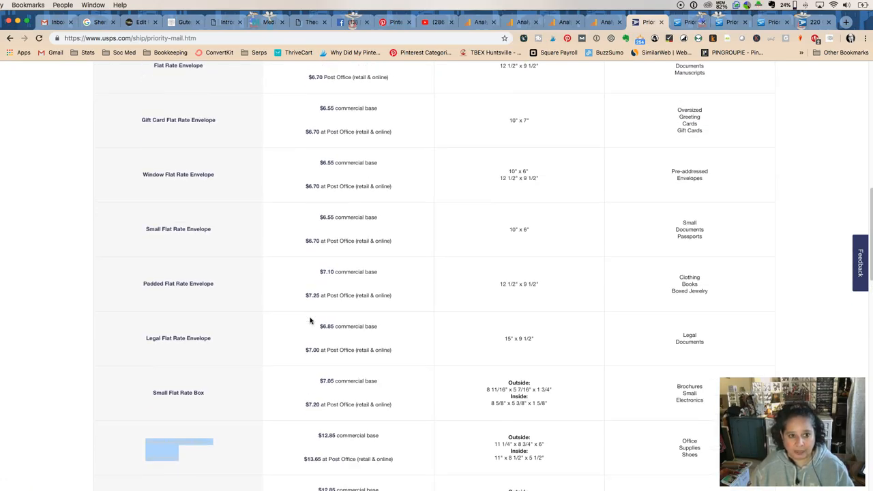
pyautogui.scroll(-3)
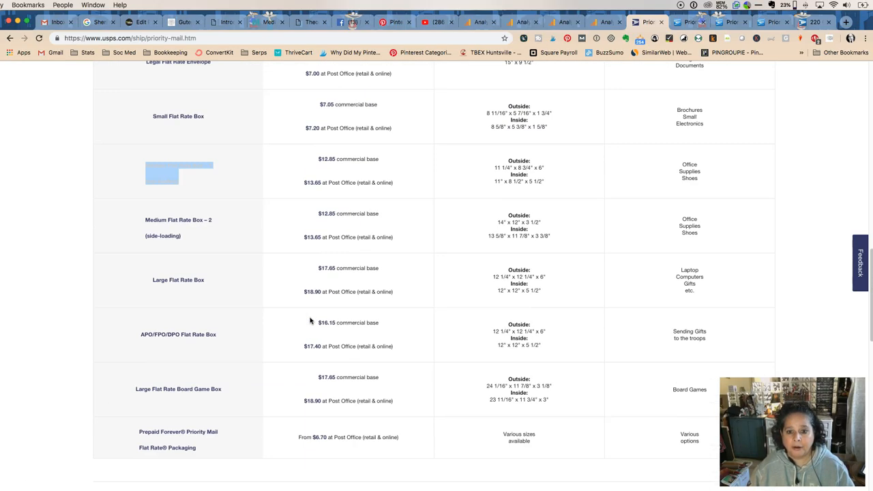